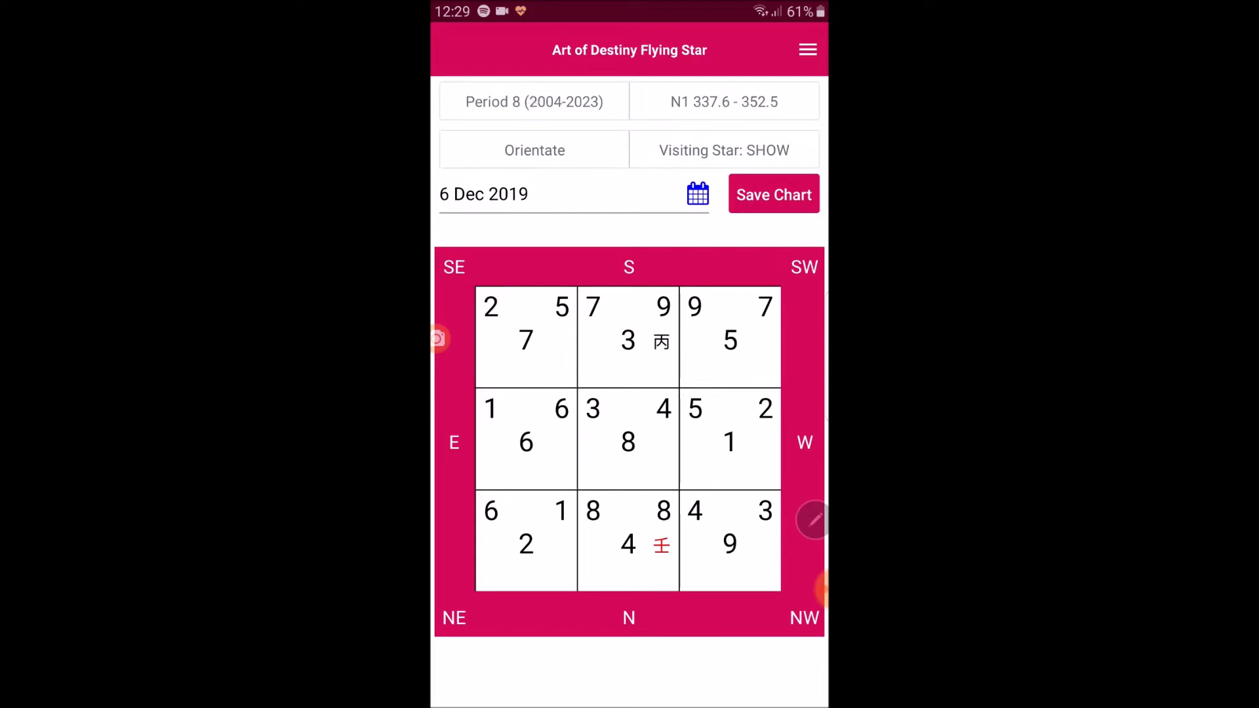
Switch the chart to Period 7 (1984-2003), still facing N1.
{"action": "left_click", "coordinate": [532, 101]}
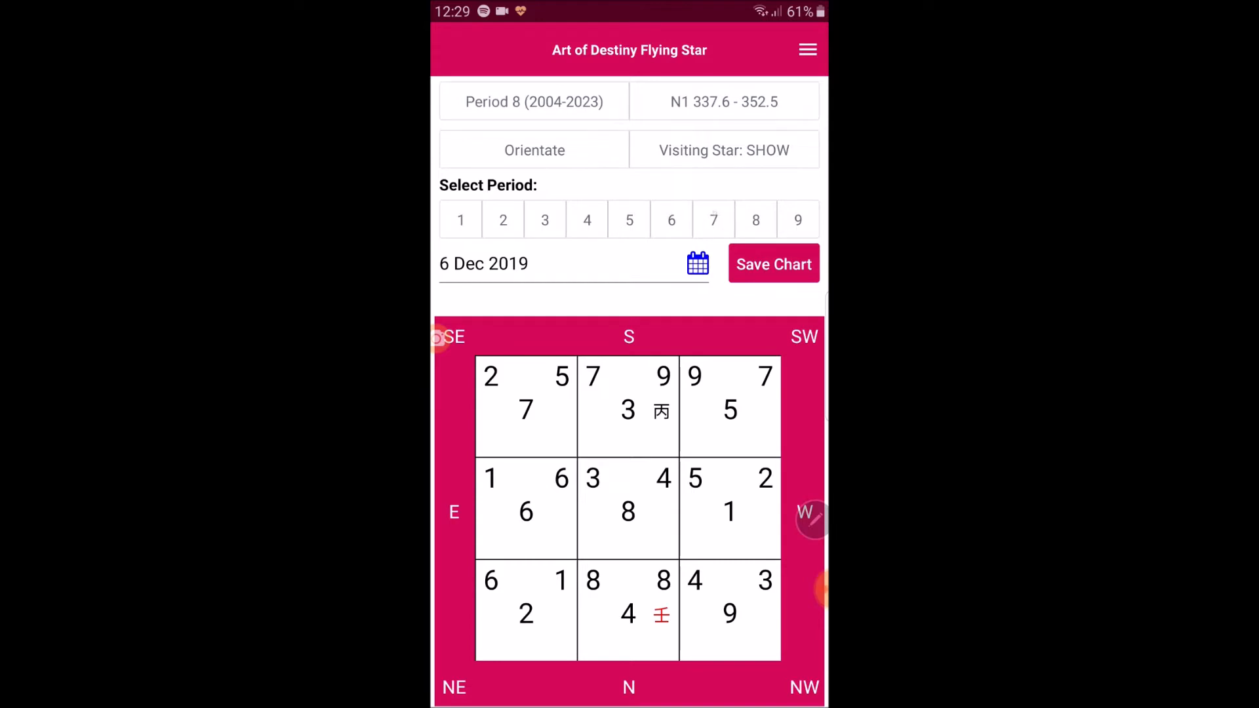
{"action": "left_click", "coordinate": [713, 219]}
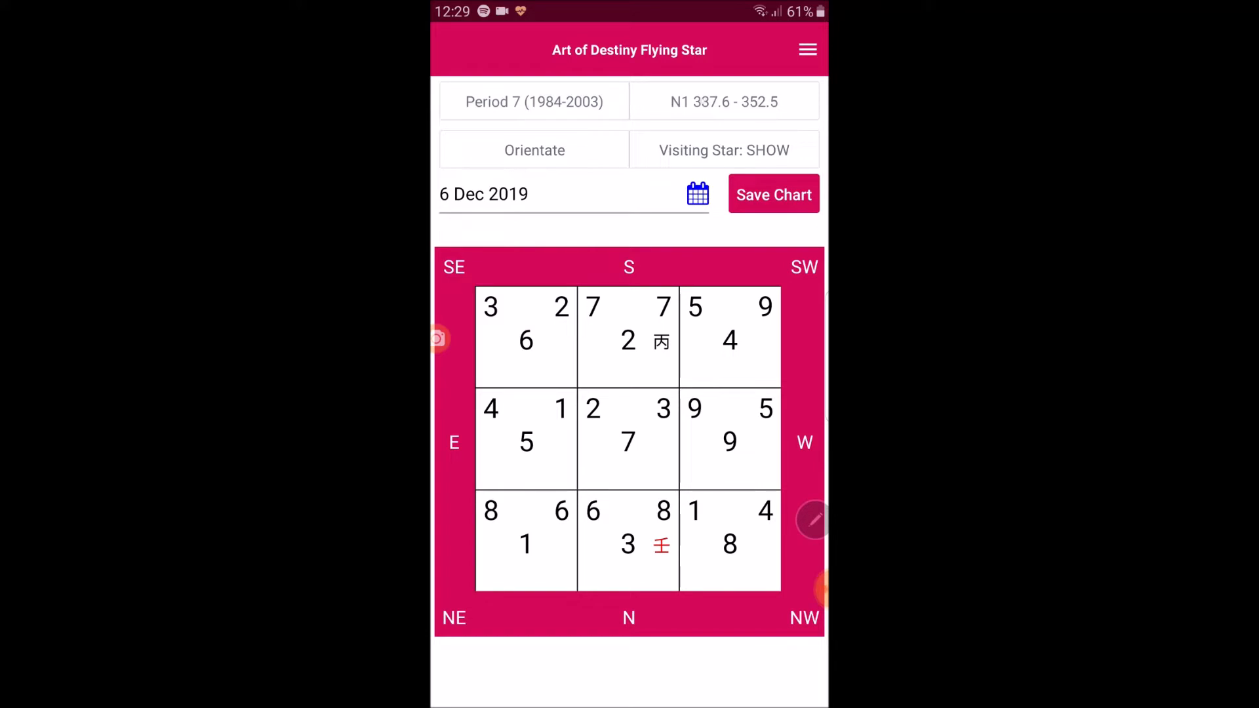
{"action": "left_click", "coordinate": [723, 101]}
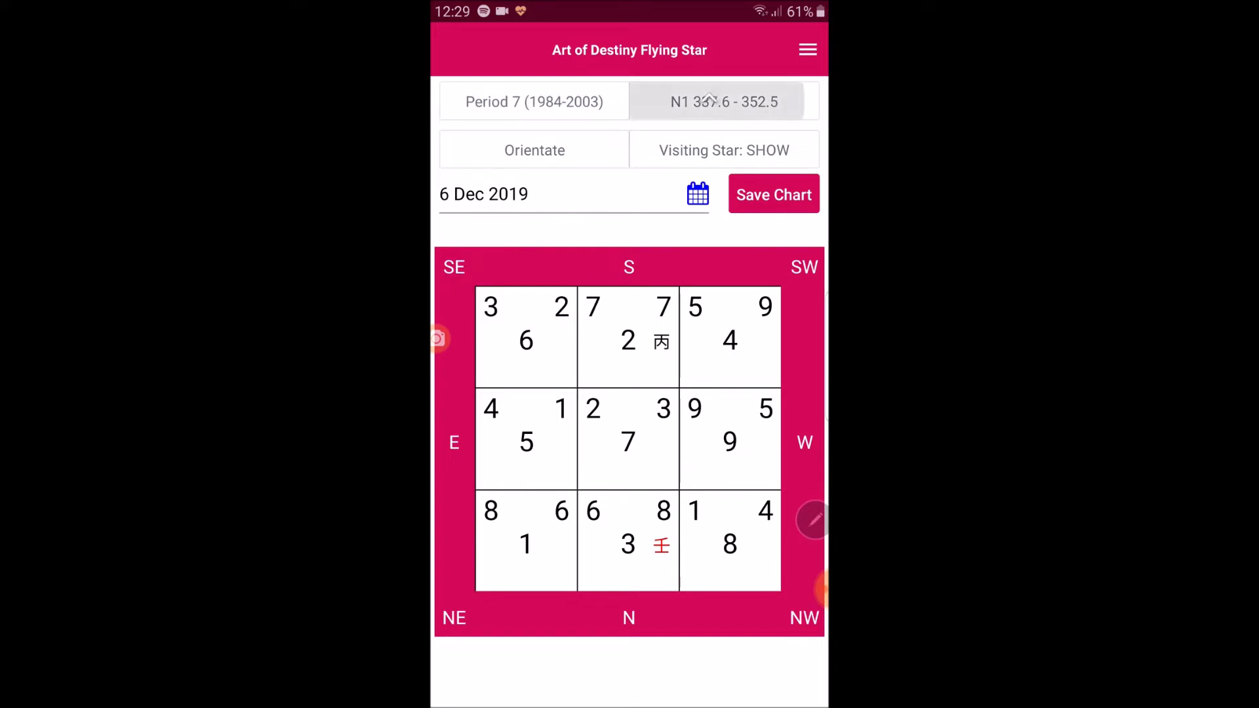
Set the facing to SE3 (142.6-157.5) and orientate the chart so SE sits at top.
{"action": "left_click", "coordinate": [722, 101]}
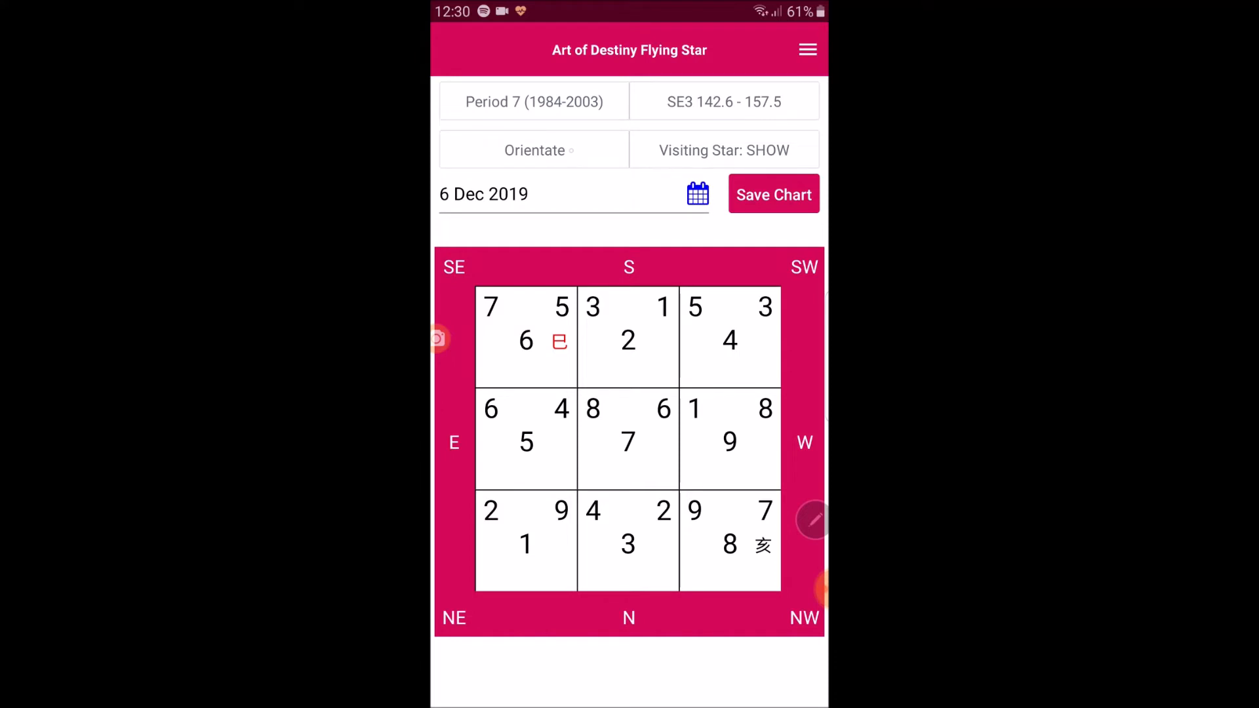
{"action": "left_click", "coordinate": [534, 150]}
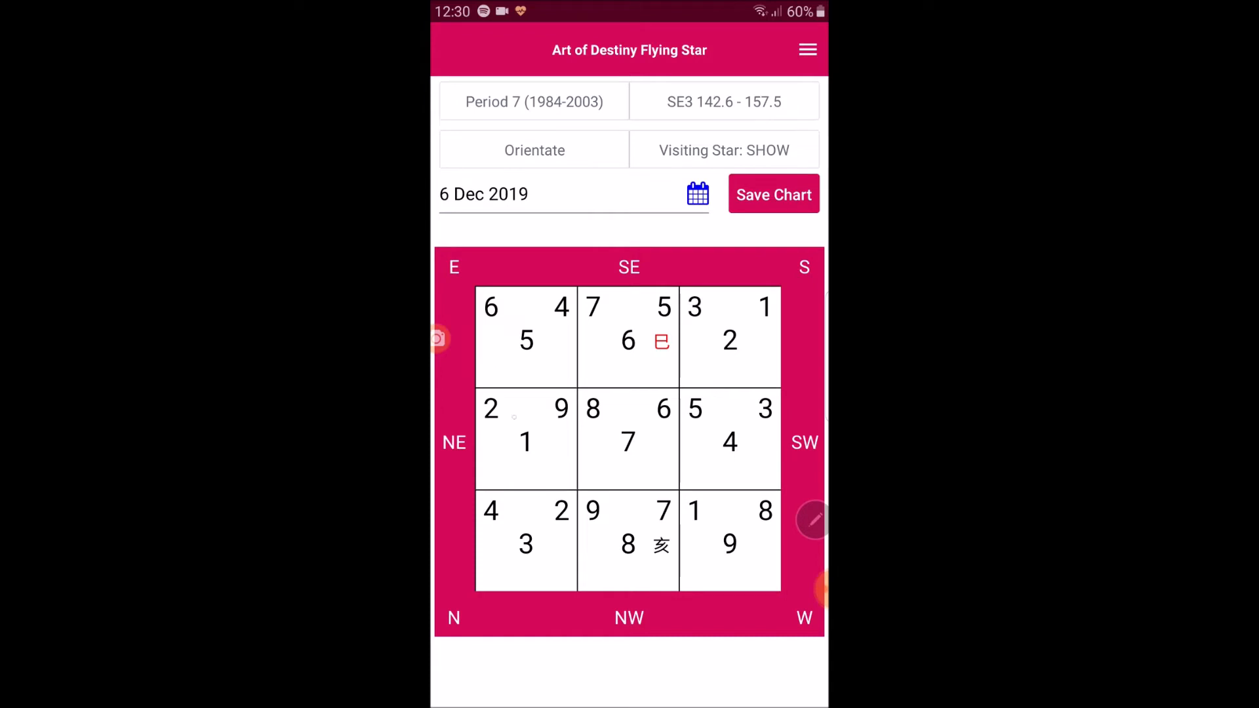
Show the visiting stars in every palace for 6 Dec 2019.
{"action": "left_click", "coordinate": [722, 149]}
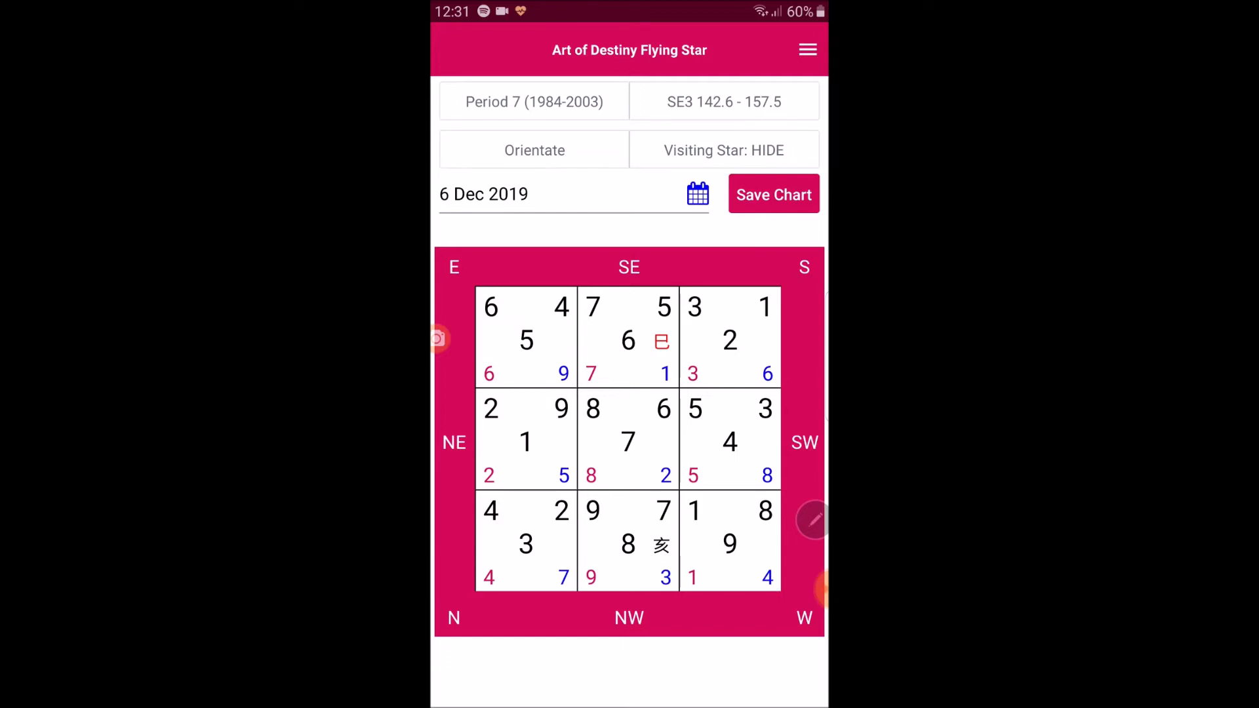
{"action": "left_click", "coordinate": [697, 194]}
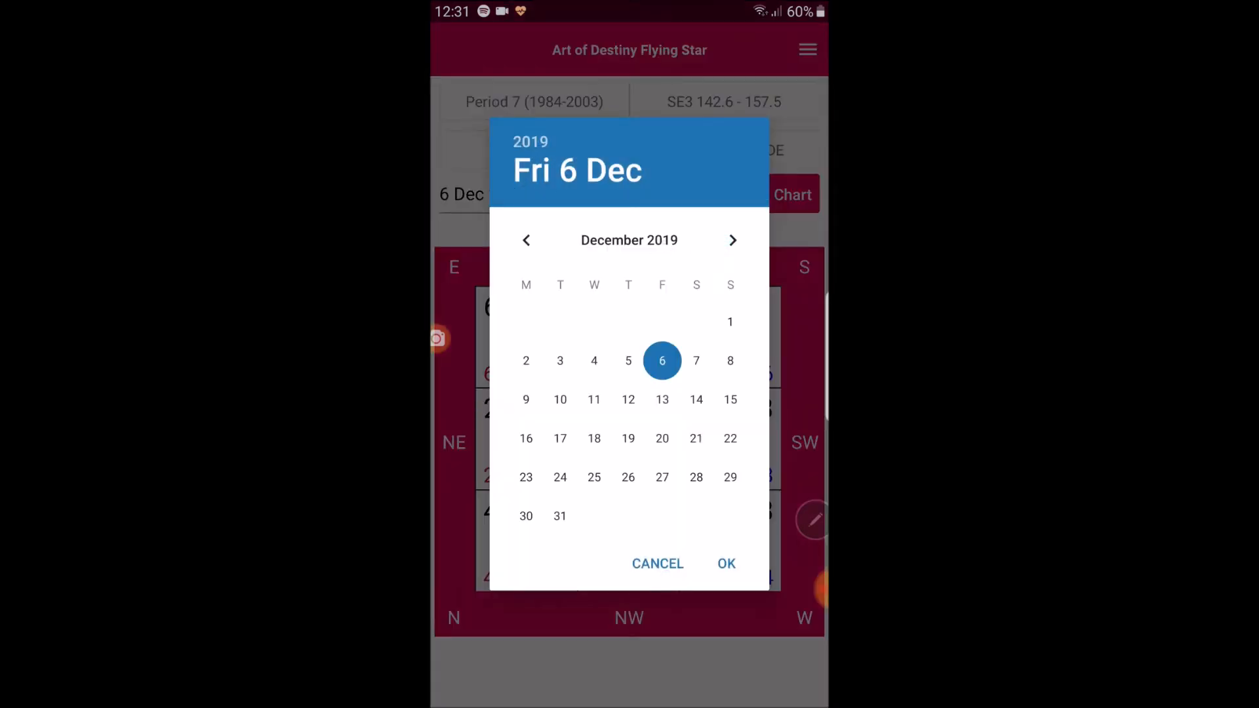
Change the chart date to 15 January 2020.
{"action": "left_click", "coordinate": [732, 240]}
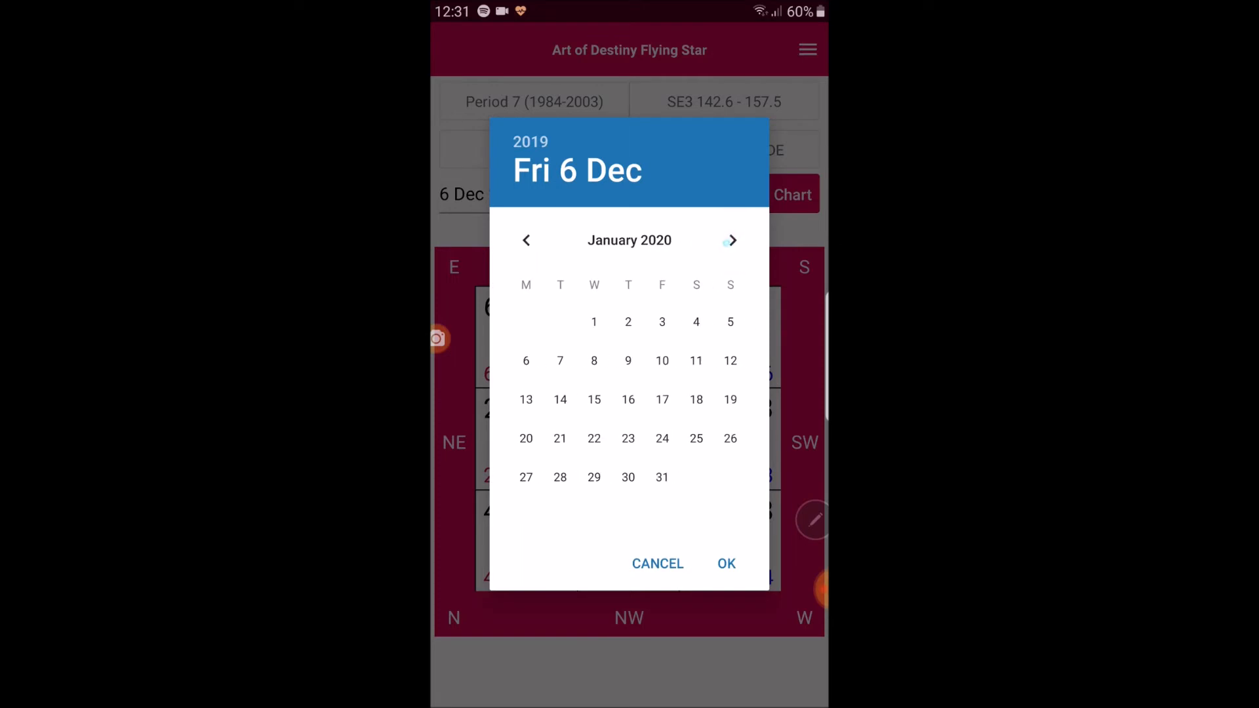
{"action": "left_click", "coordinate": [595, 399]}
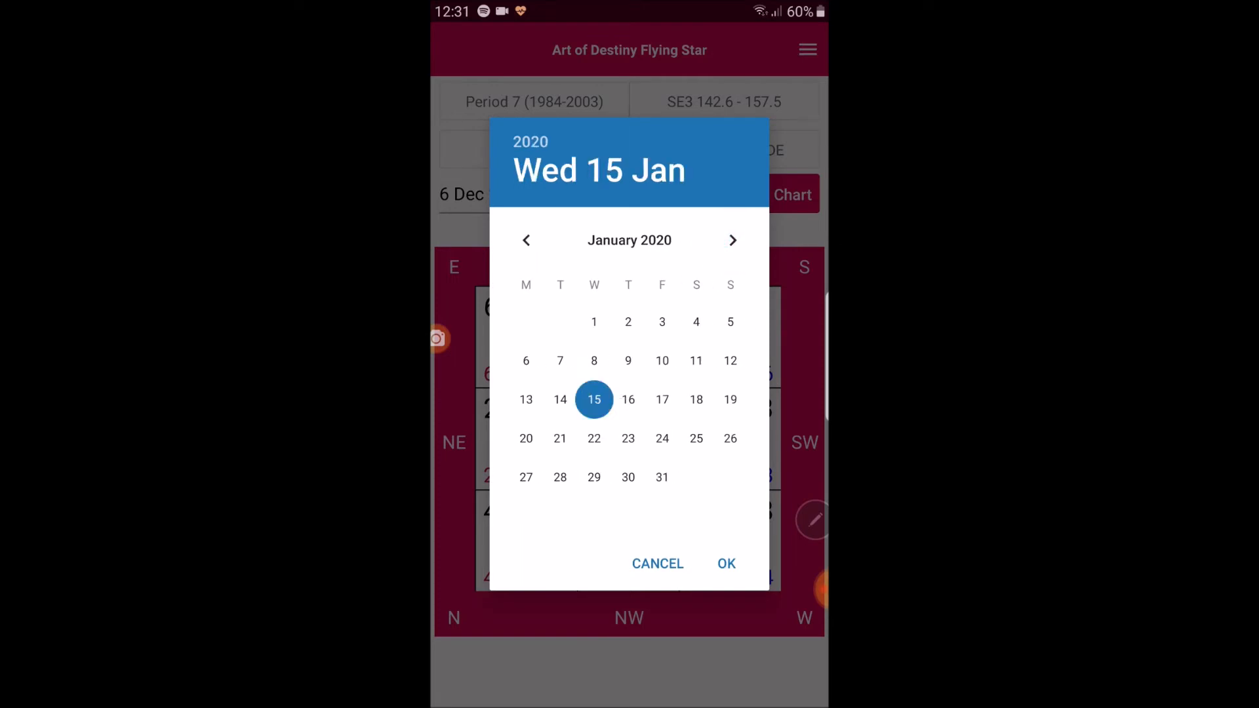
{"action": "left_click", "coordinate": [726, 562]}
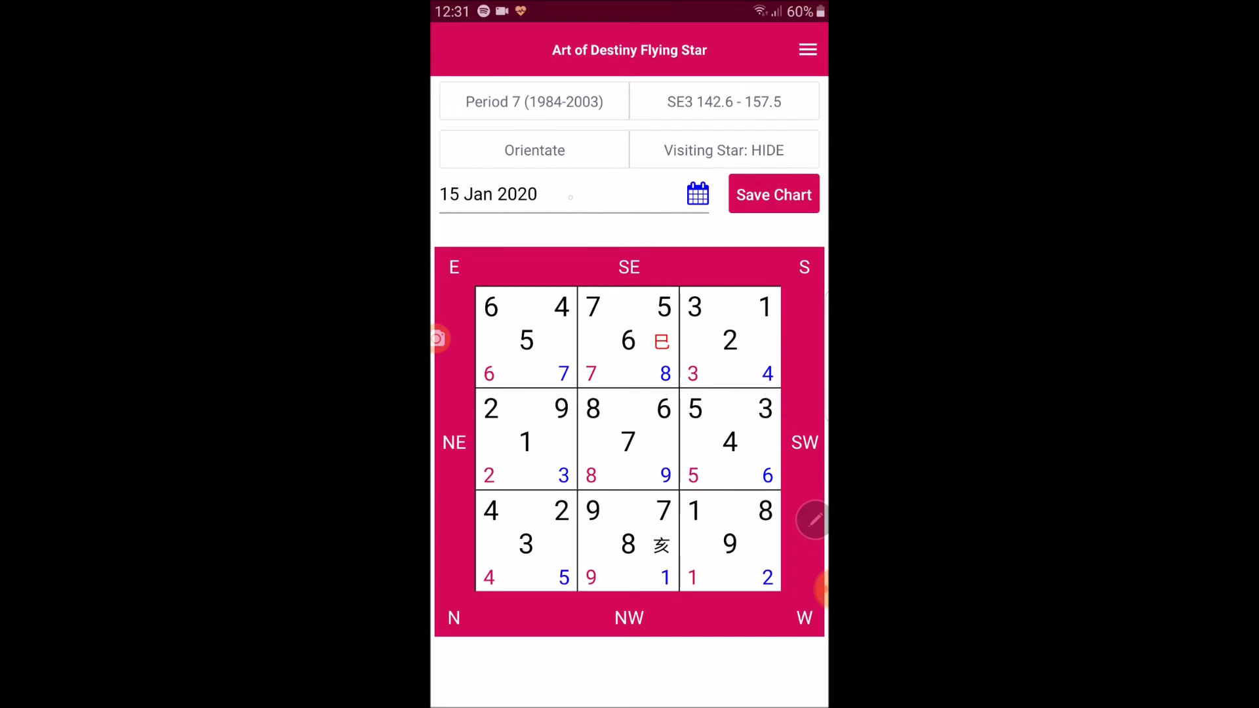
Change the year so the chart date reads 15 Jan 2022.
{"action": "left_click", "coordinate": [697, 194]}
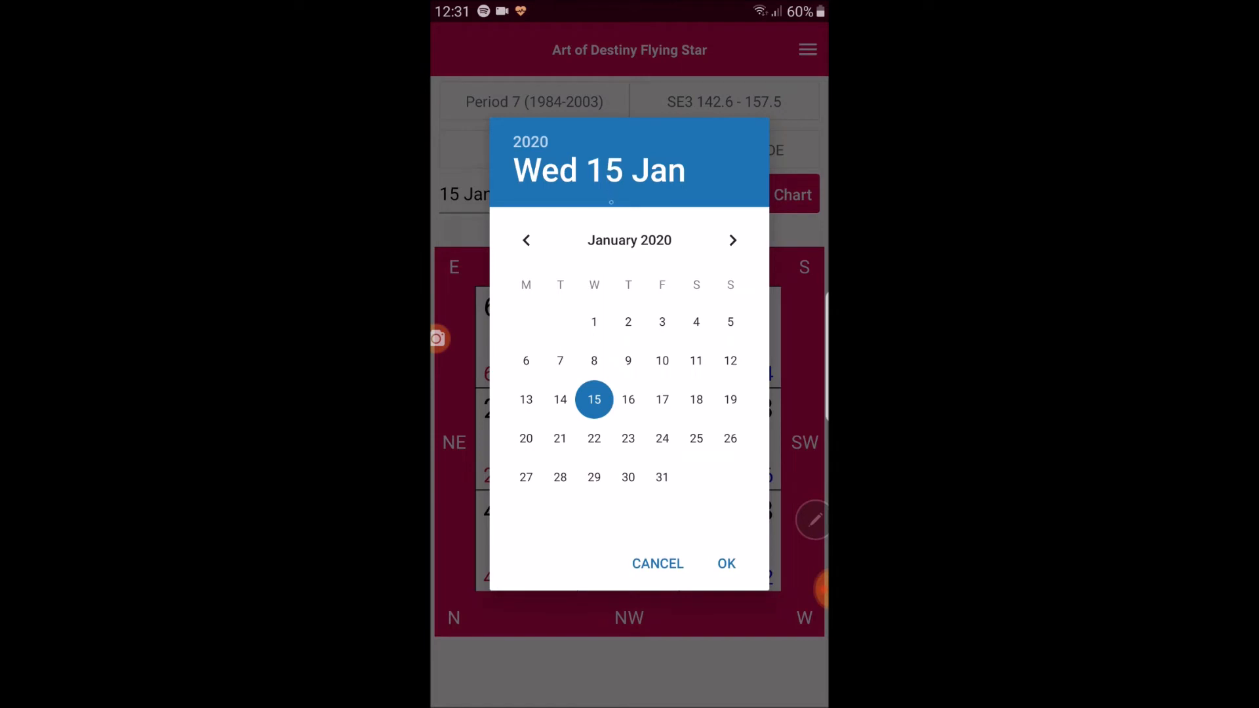
{"action": "left_click", "coordinate": [530, 141]}
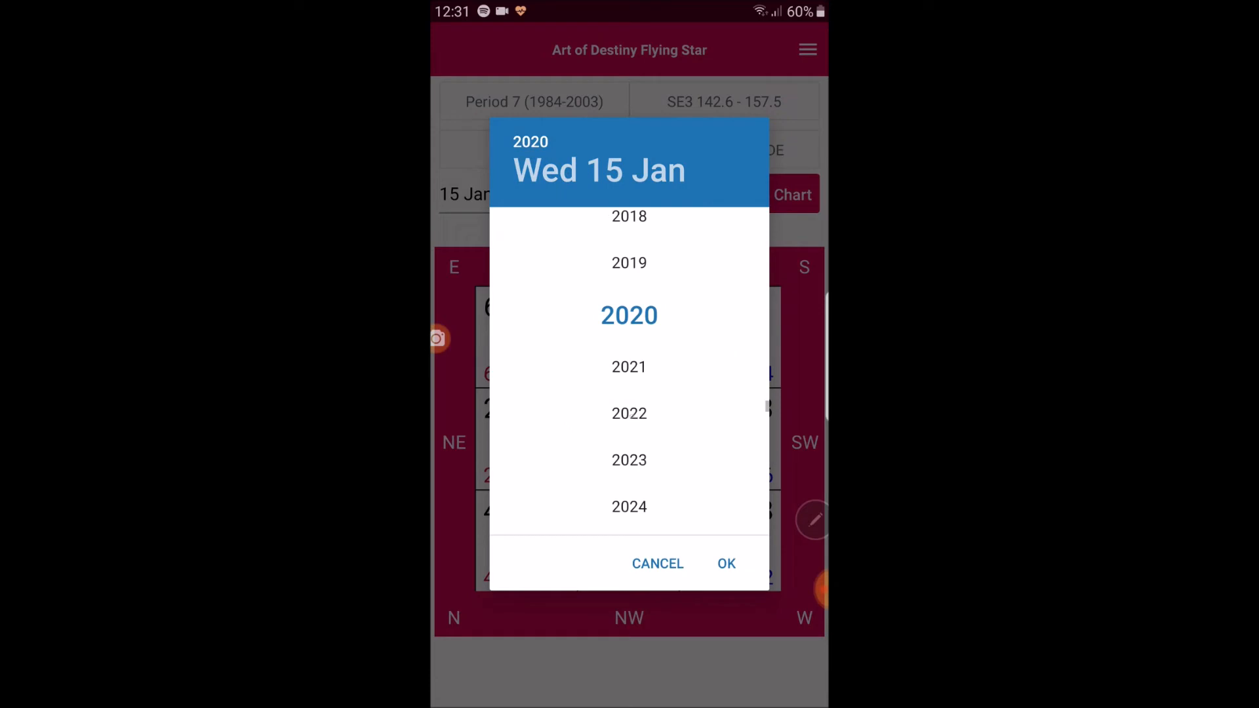
{"action": "left_click", "coordinate": [628, 413]}
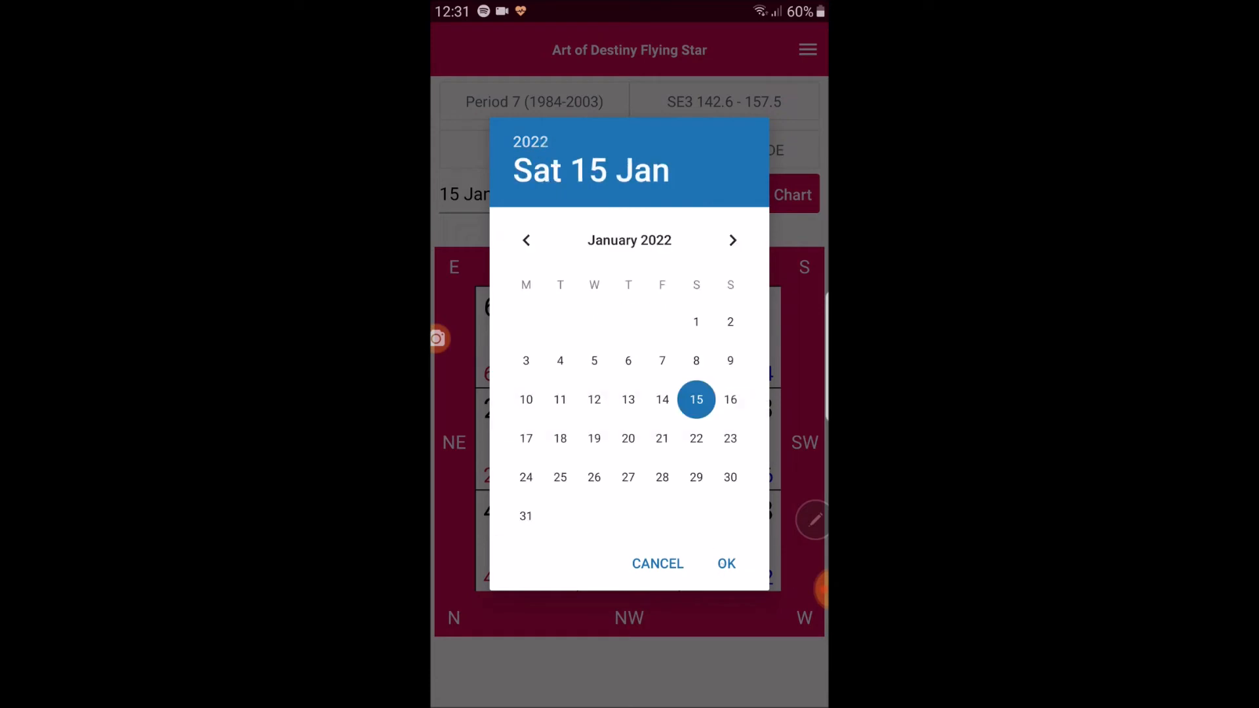
{"action": "left_click", "coordinate": [724, 562]}
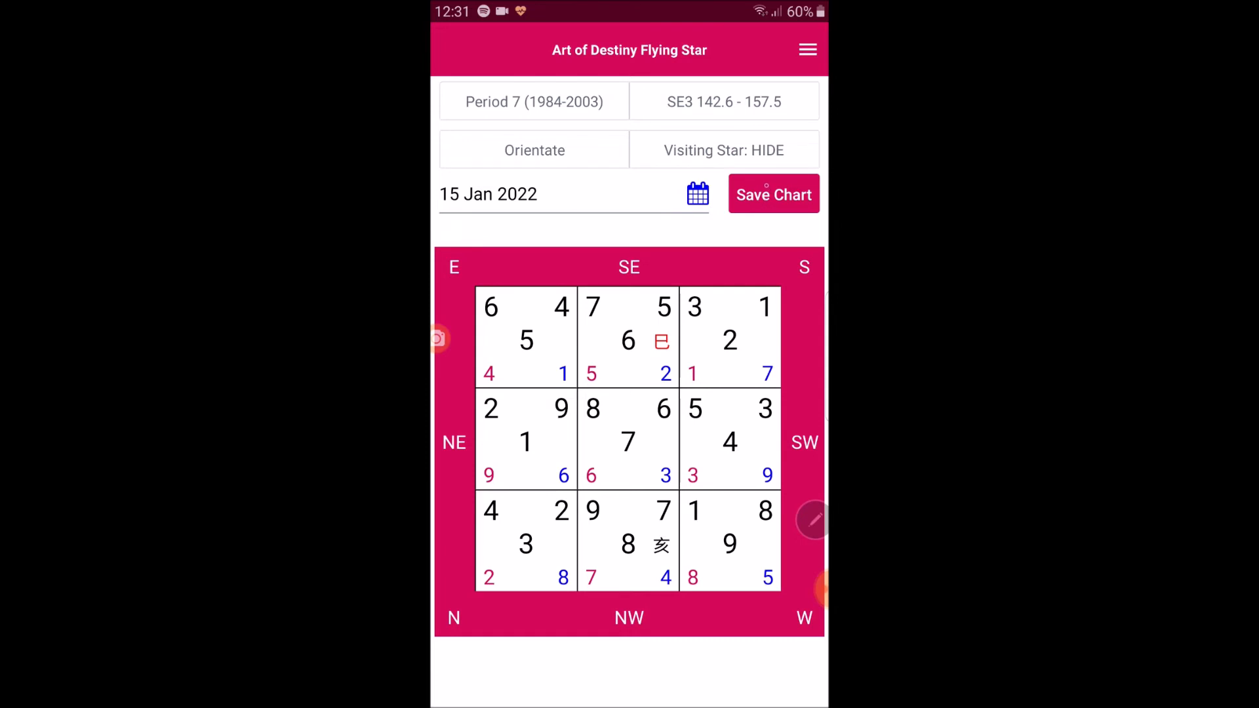
Save the Period 7, SE3 chart with a note under the name 'Alex'.
{"action": "left_click", "coordinate": [773, 194]}
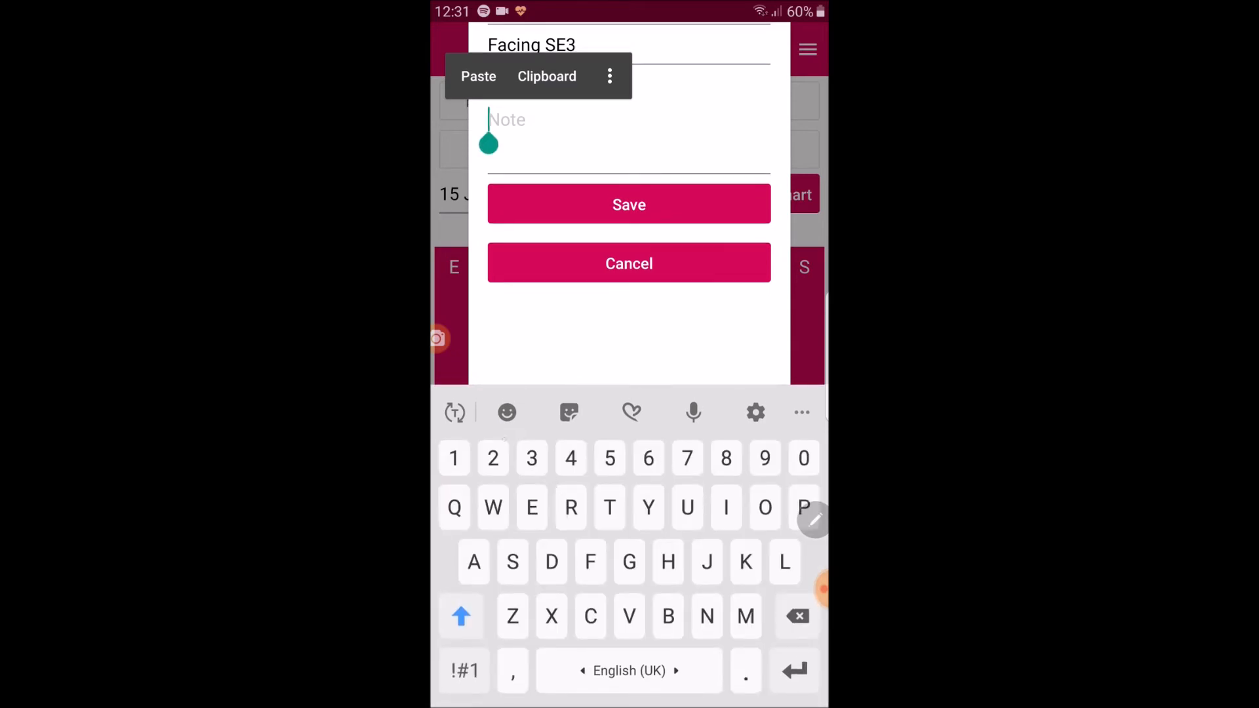
{"action": "type", "text": "12de"}
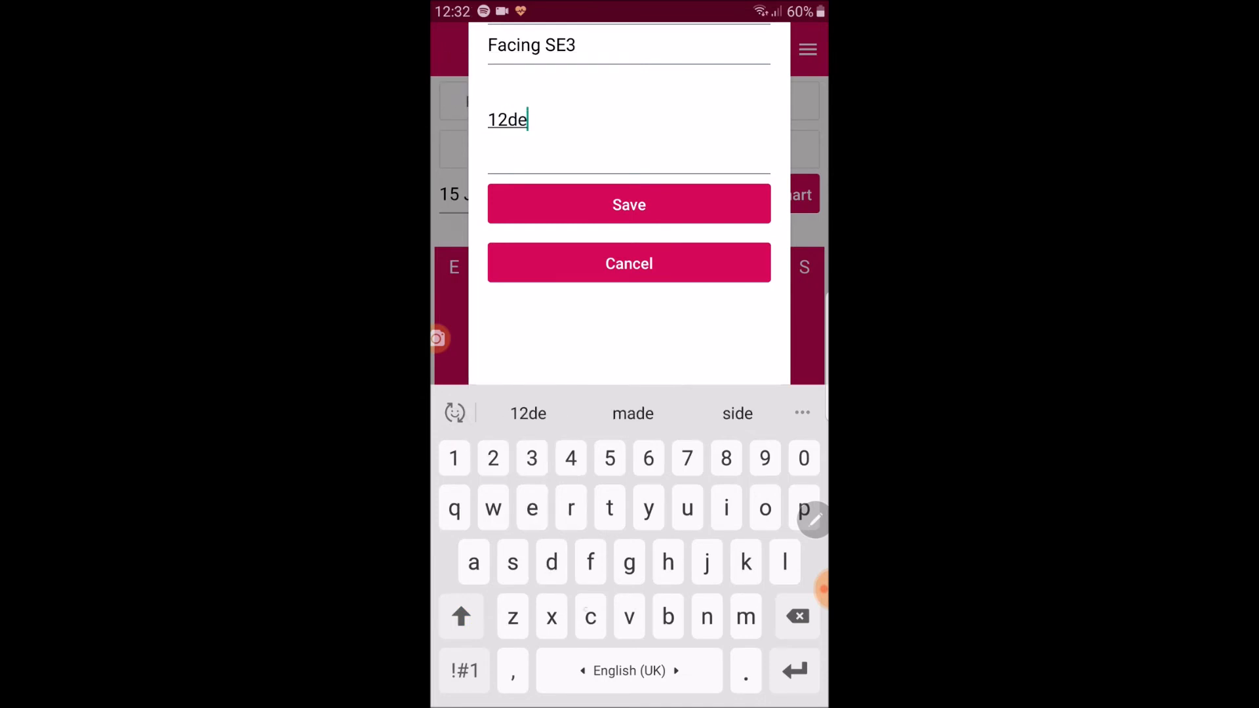
{"action": "type", "text": "c"}
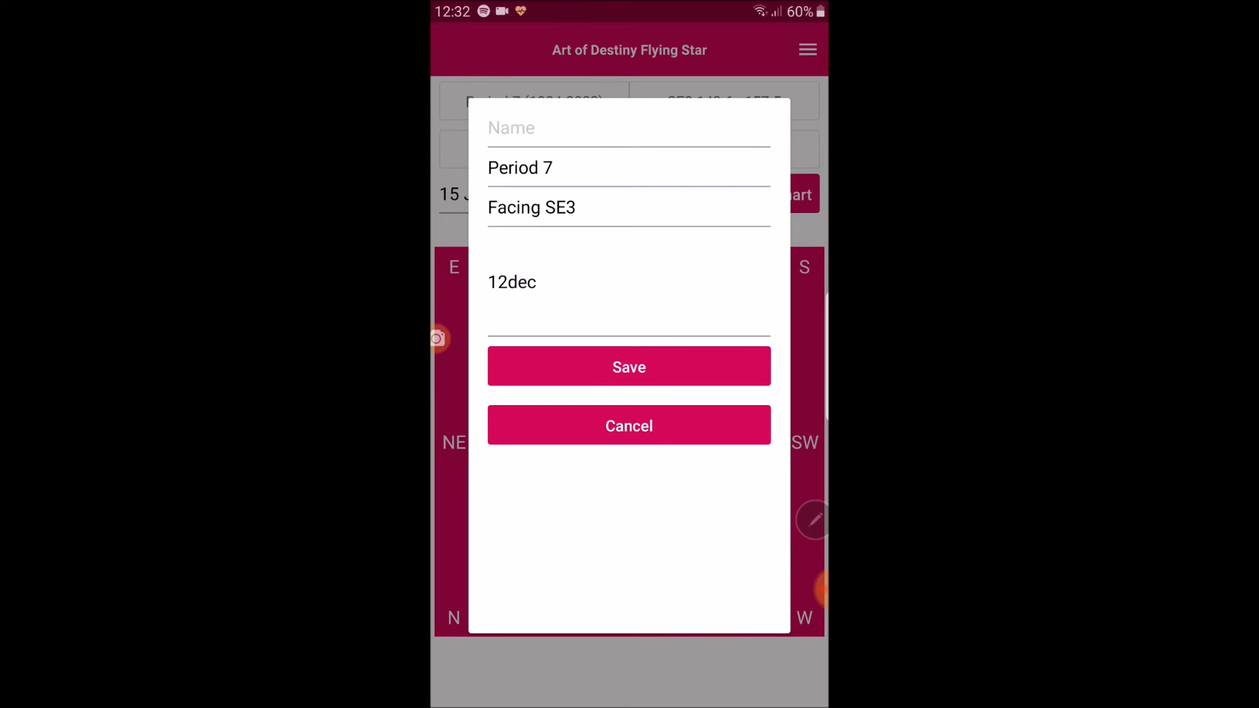
{"action": "left_click", "coordinate": [628, 127]}
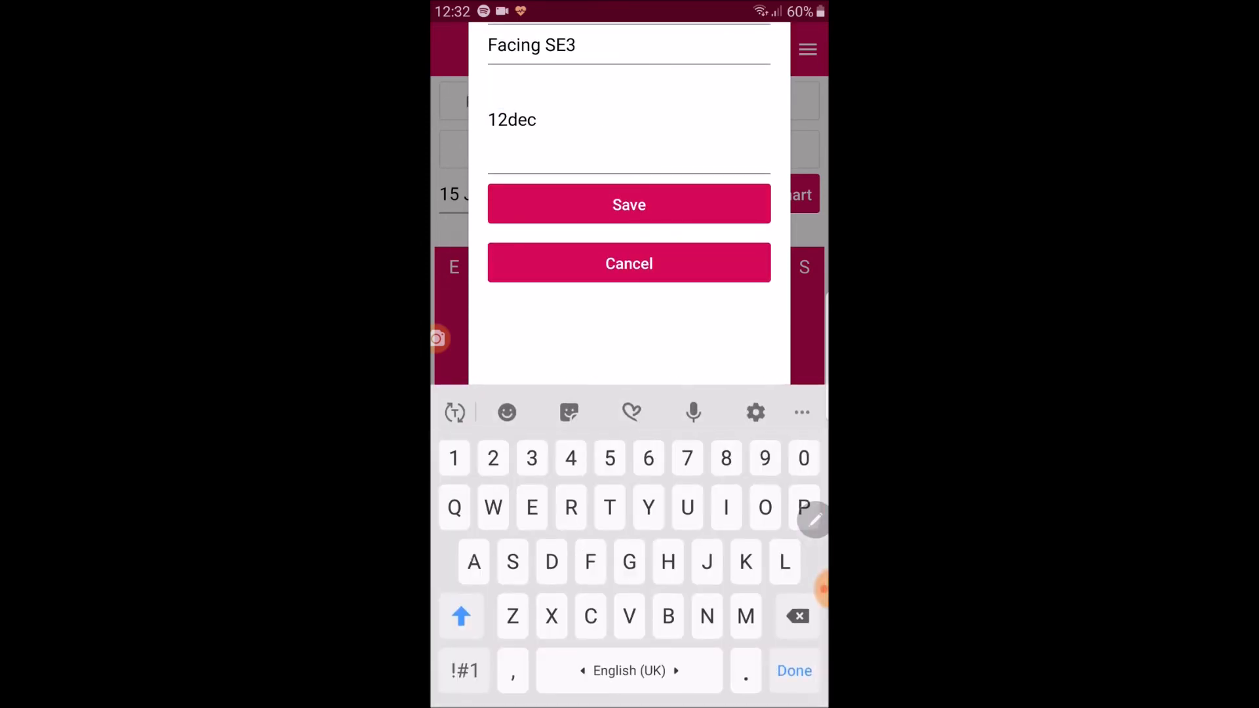
{"action": "left_click", "coordinate": [460, 616]}
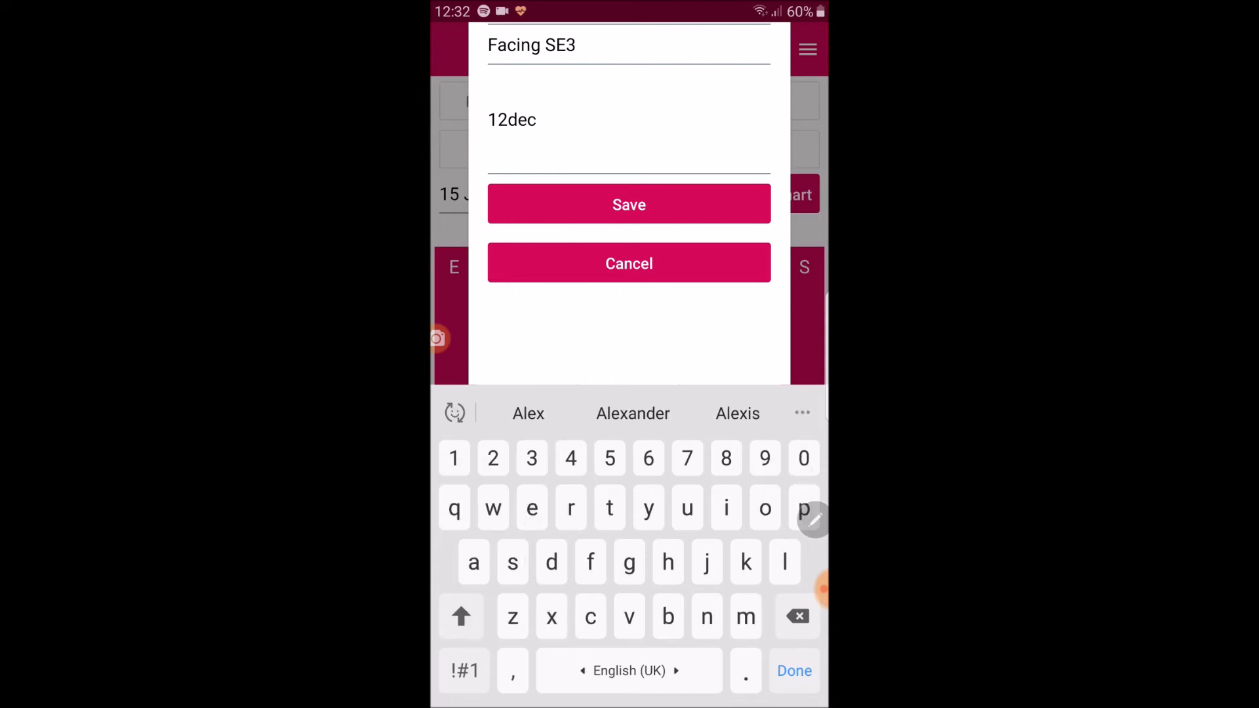
{"action": "left_click", "coordinate": [629, 205]}
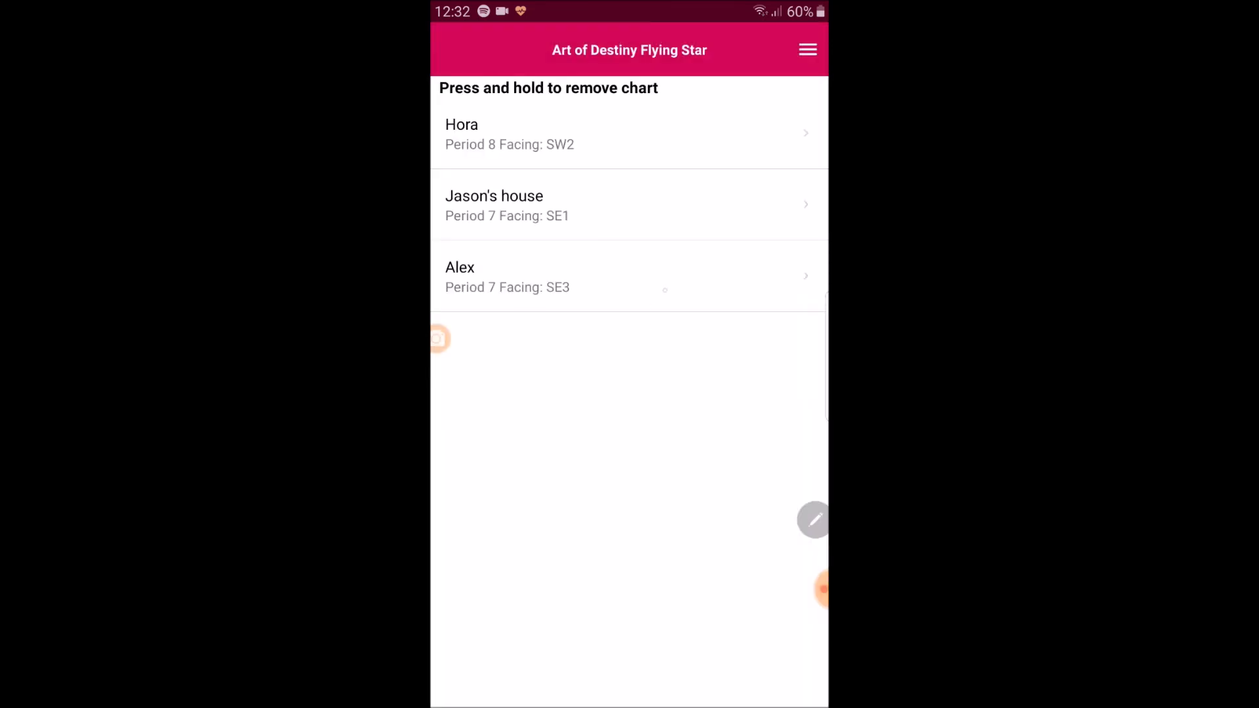
Go to the Life Gua calculator, showing 9 Li for a male born 2000.
{"action": "left_click", "coordinate": [808, 50]}
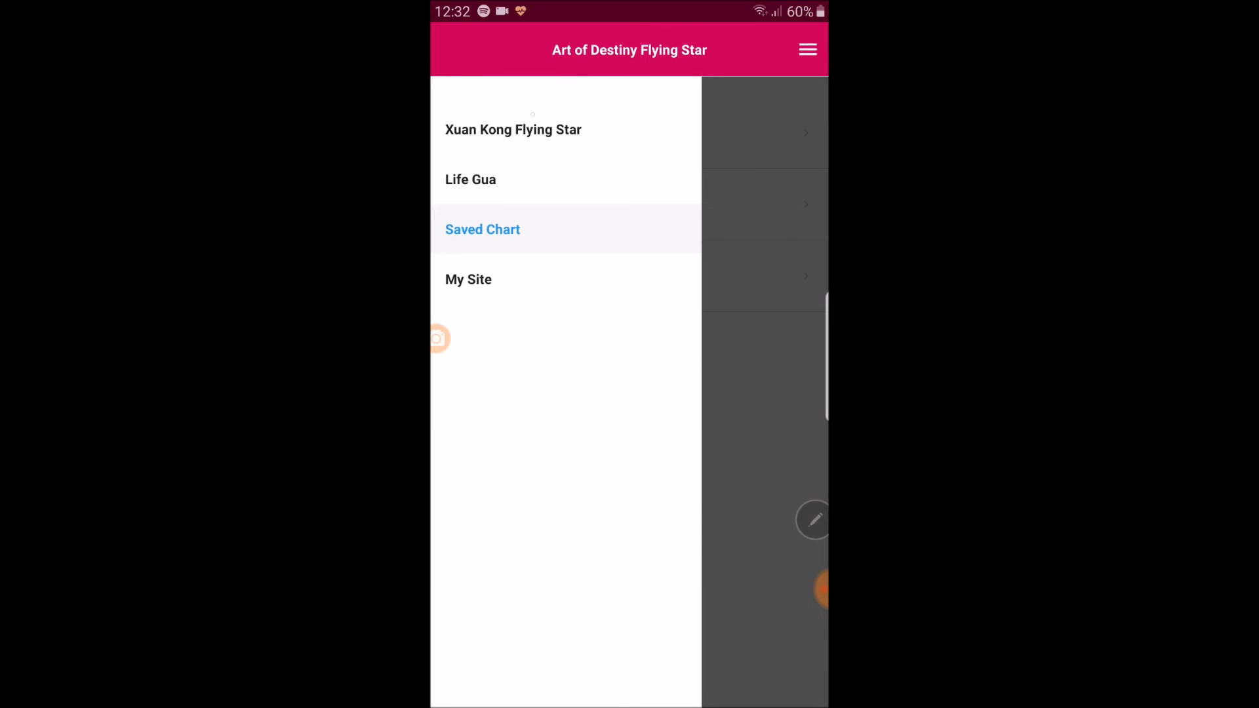
{"action": "left_click", "coordinate": [471, 180]}
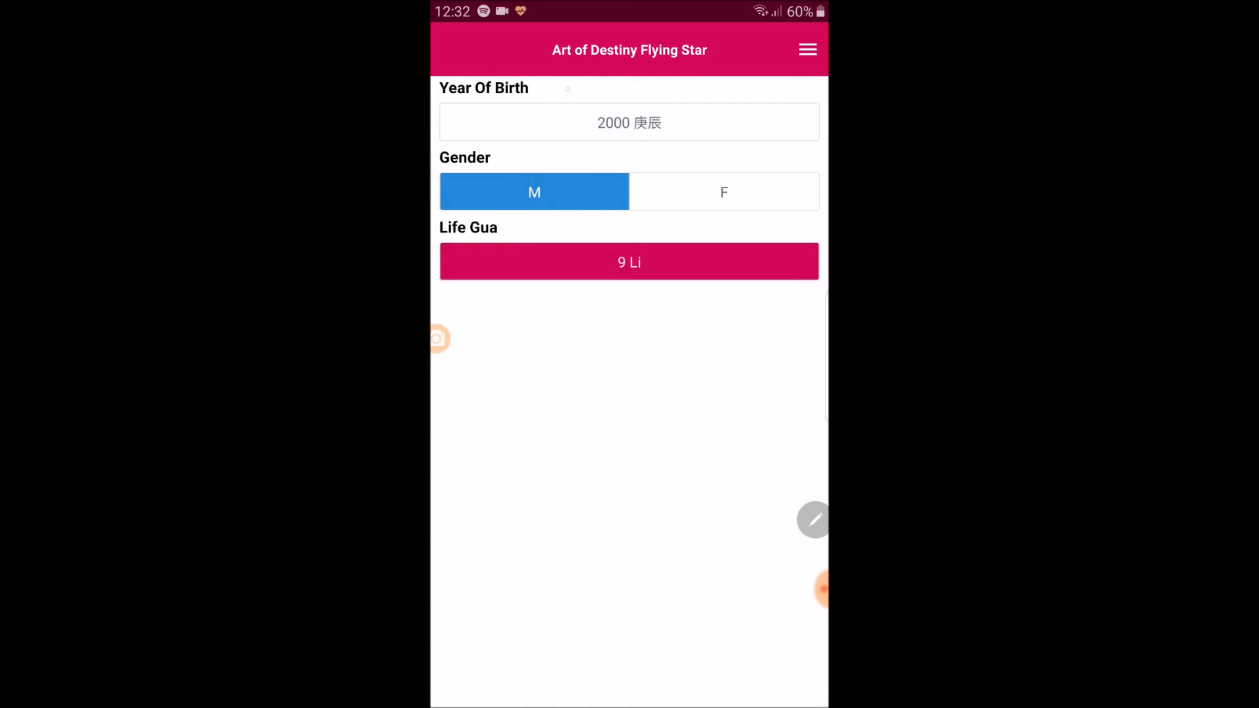
Set birth year 1977 and gender female, giving life gua 1 Kan.
{"action": "left_click", "coordinate": [629, 122]}
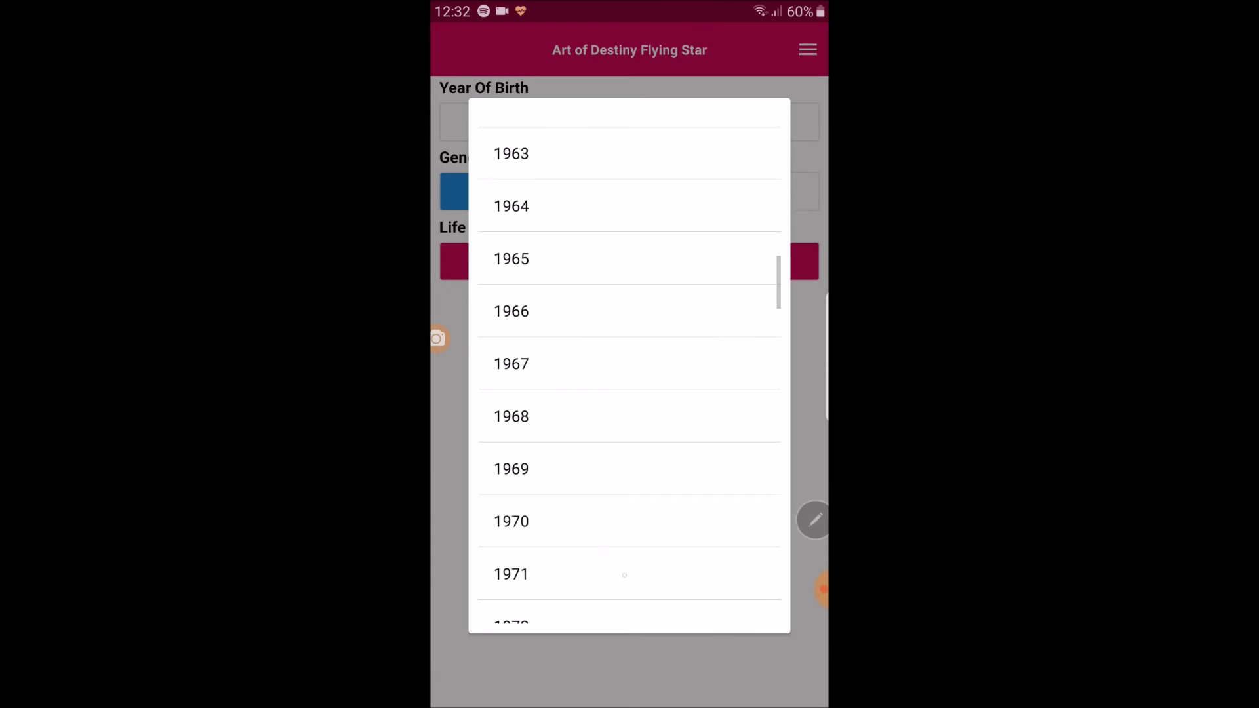
{"action": "scroll", "scroll_direction": "up", "scroll_amount": 3}
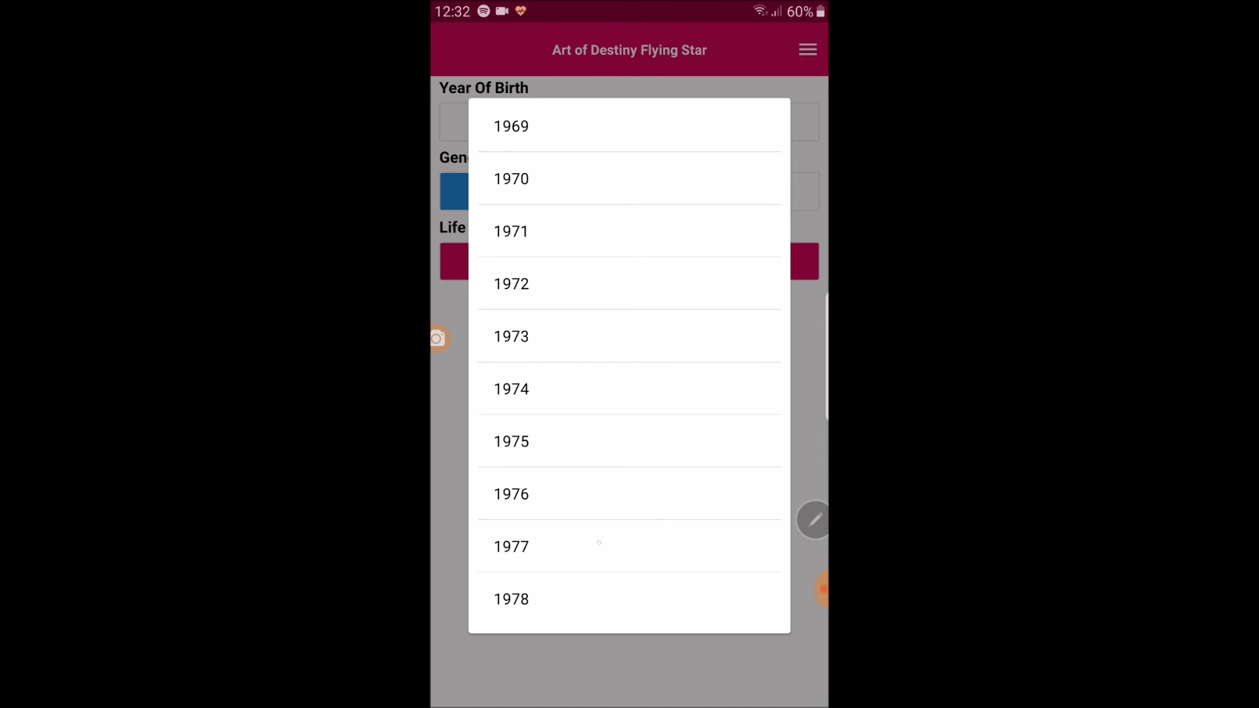
{"action": "left_click", "coordinate": [511, 545]}
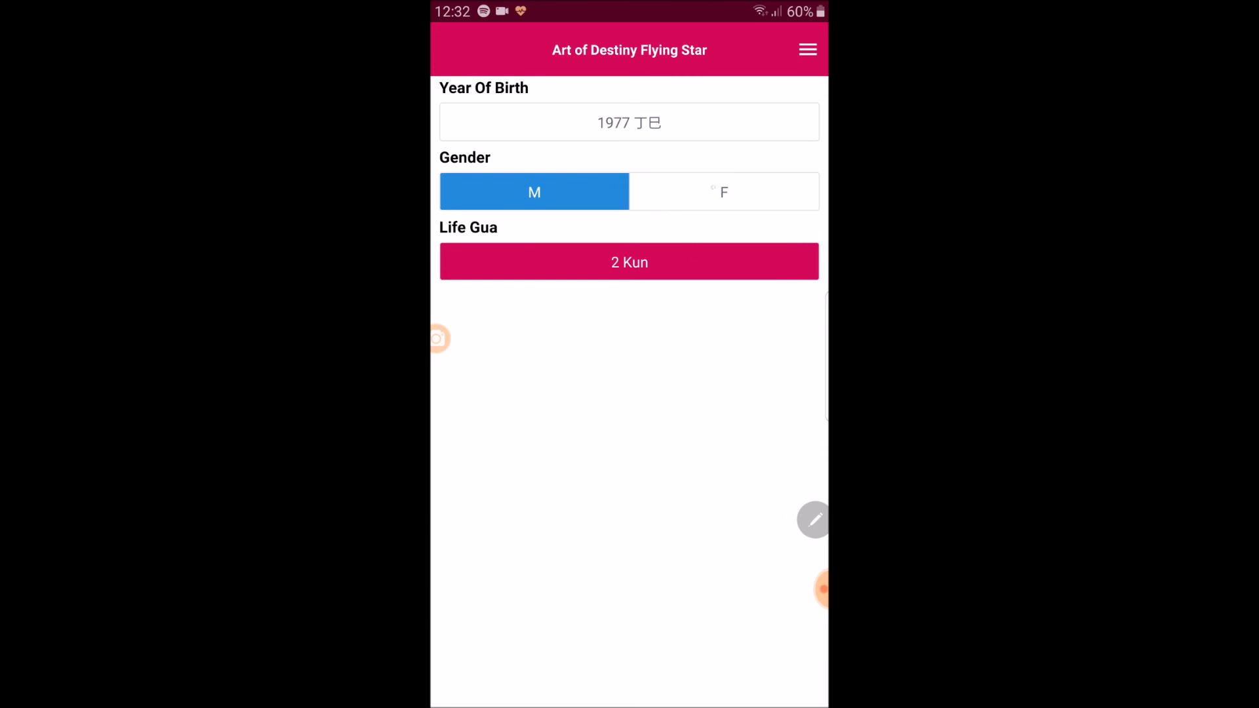
{"action": "left_click", "coordinate": [723, 192]}
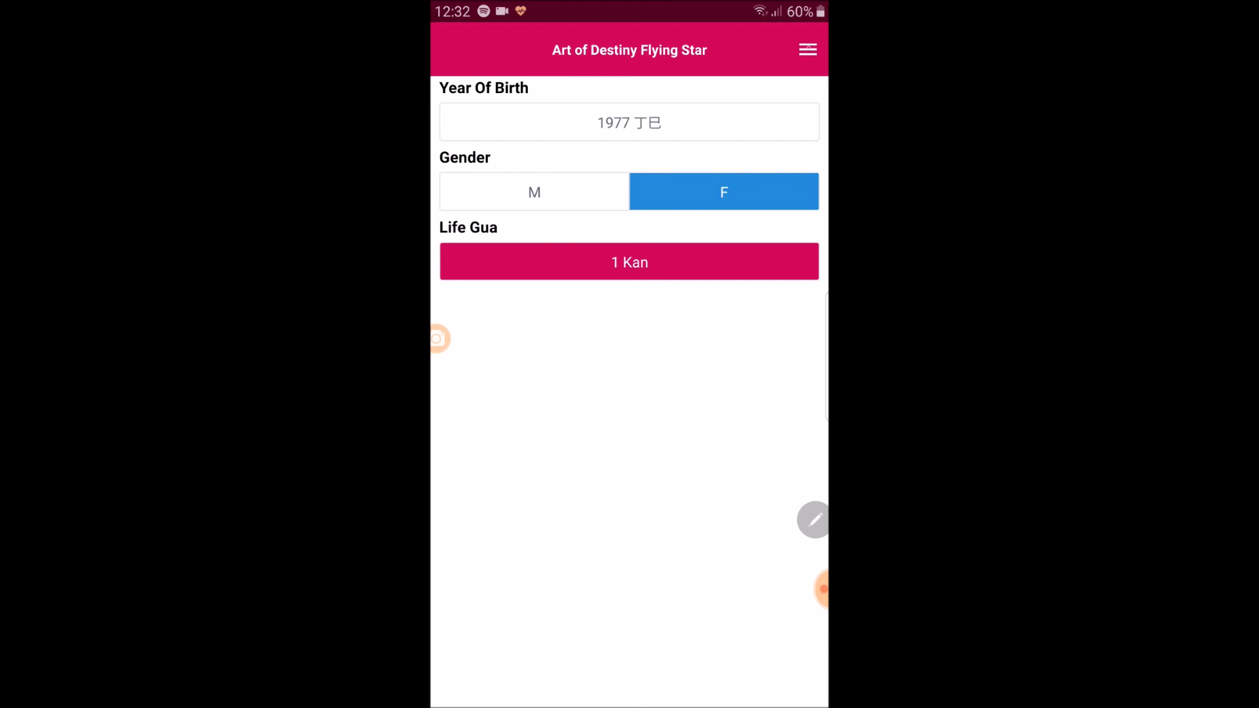
{"action": "left_click", "coordinate": [808, 50]}
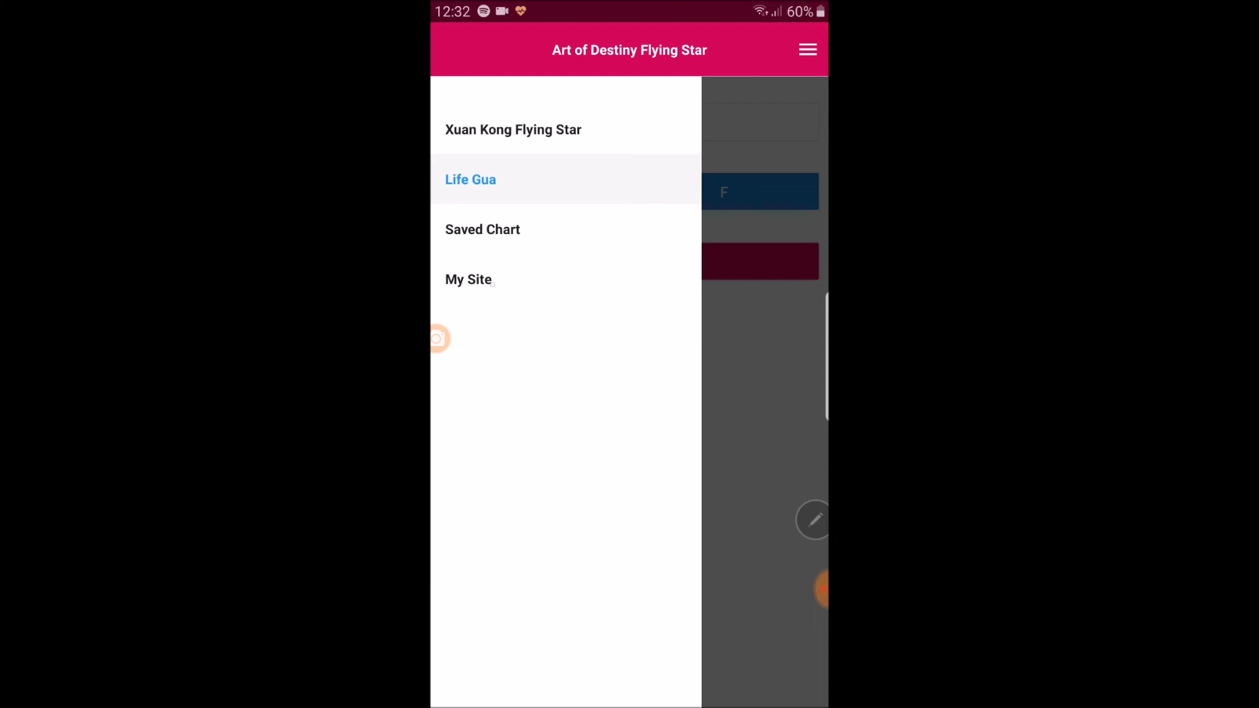
Visit the My Site page, then return to the Xuan Kong Flying Star chart.
{"action": "left_click", "coordinate": [470, 279]}
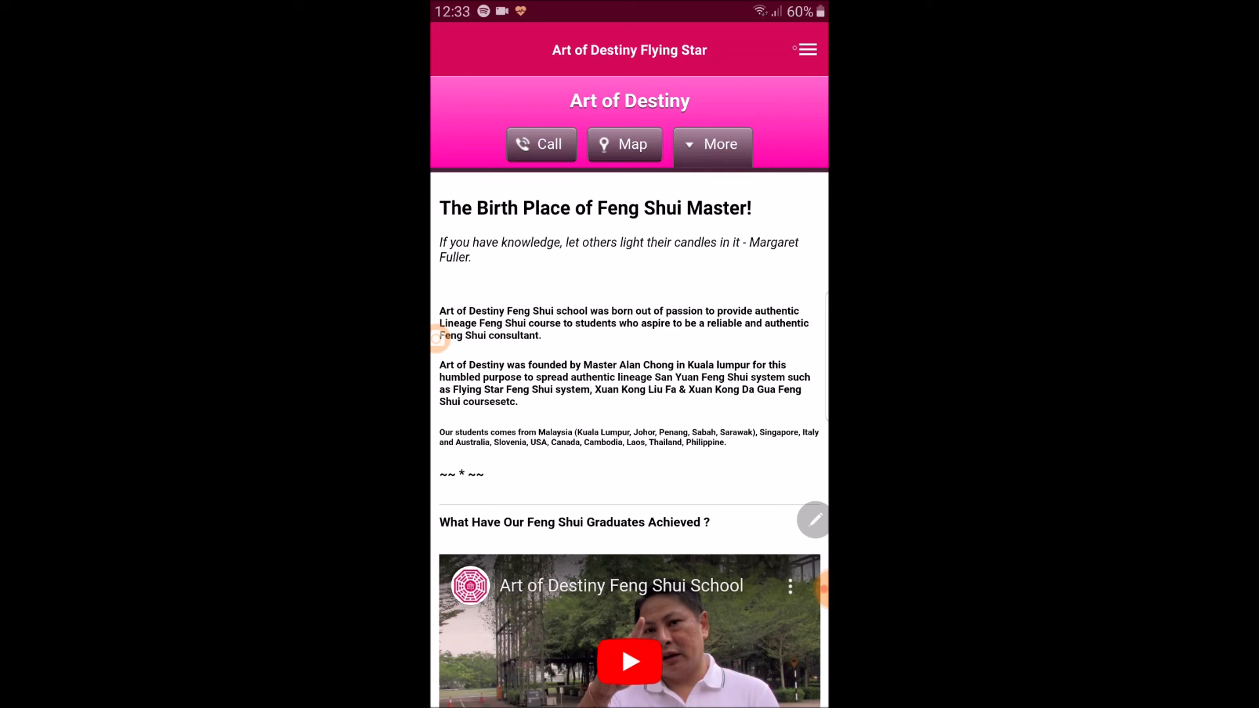
{"action": "left_click", "coordinate": [807, 49]}
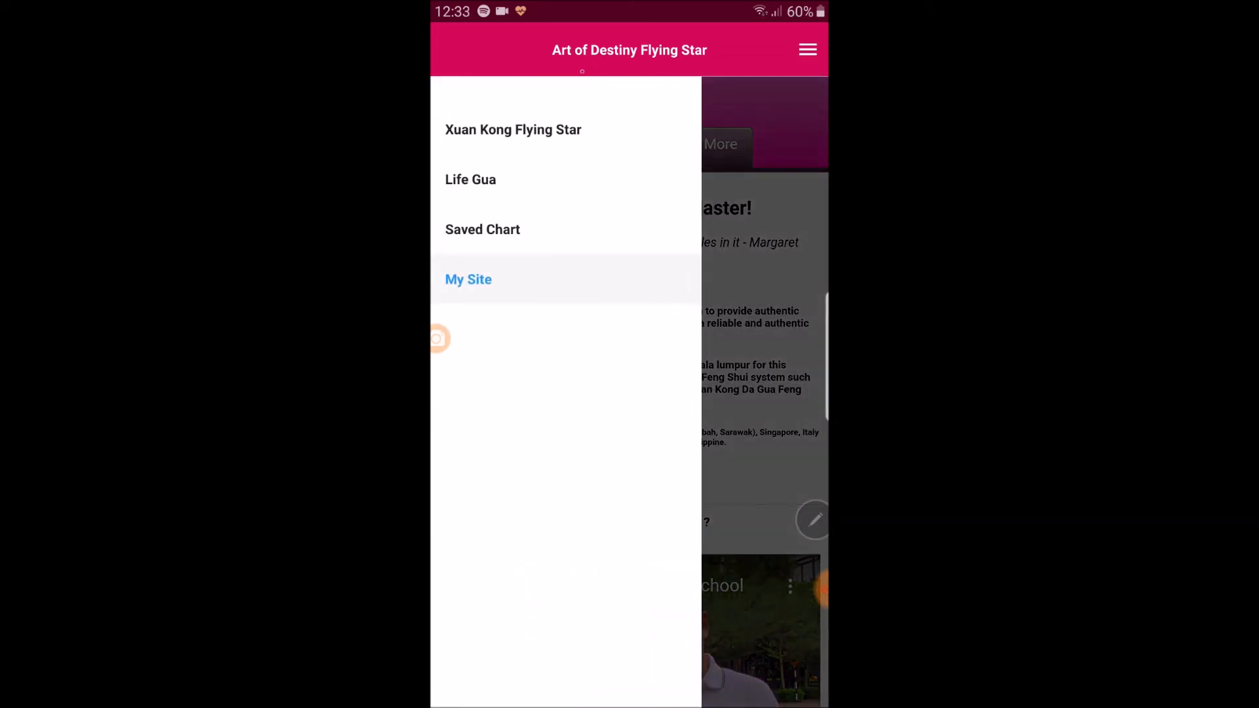
{"action": "left_click", "coordinate": [513, 129]}
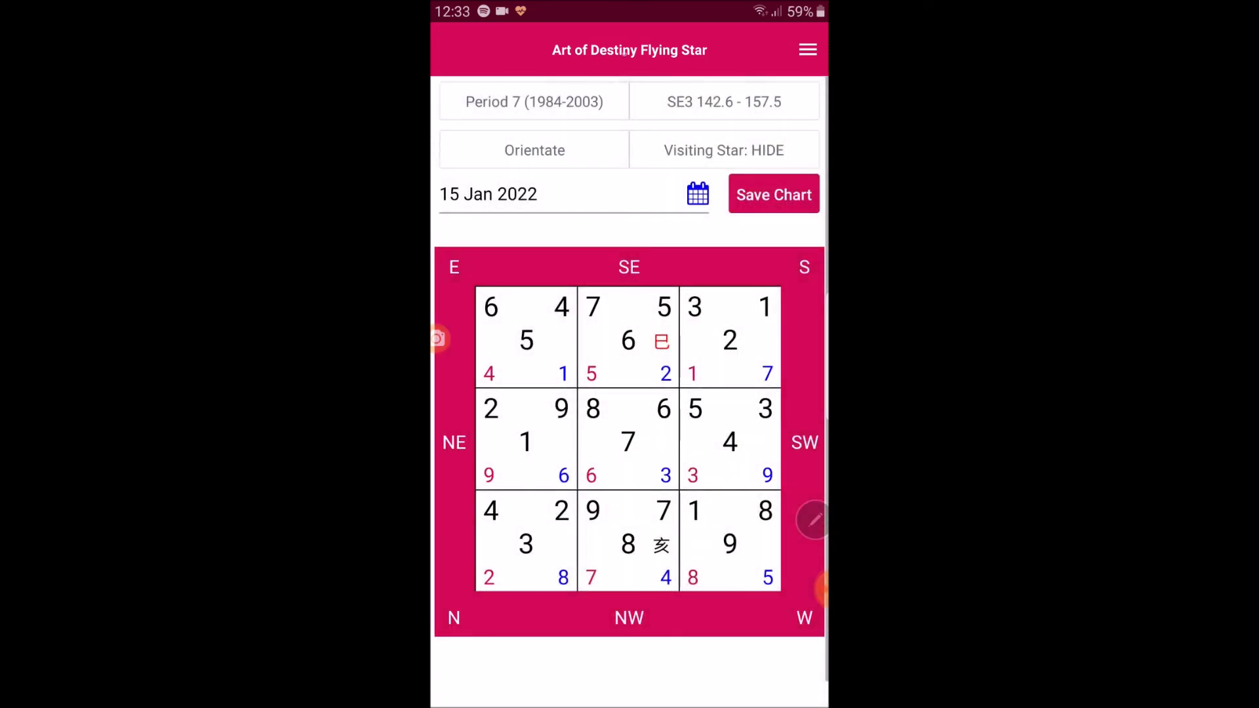